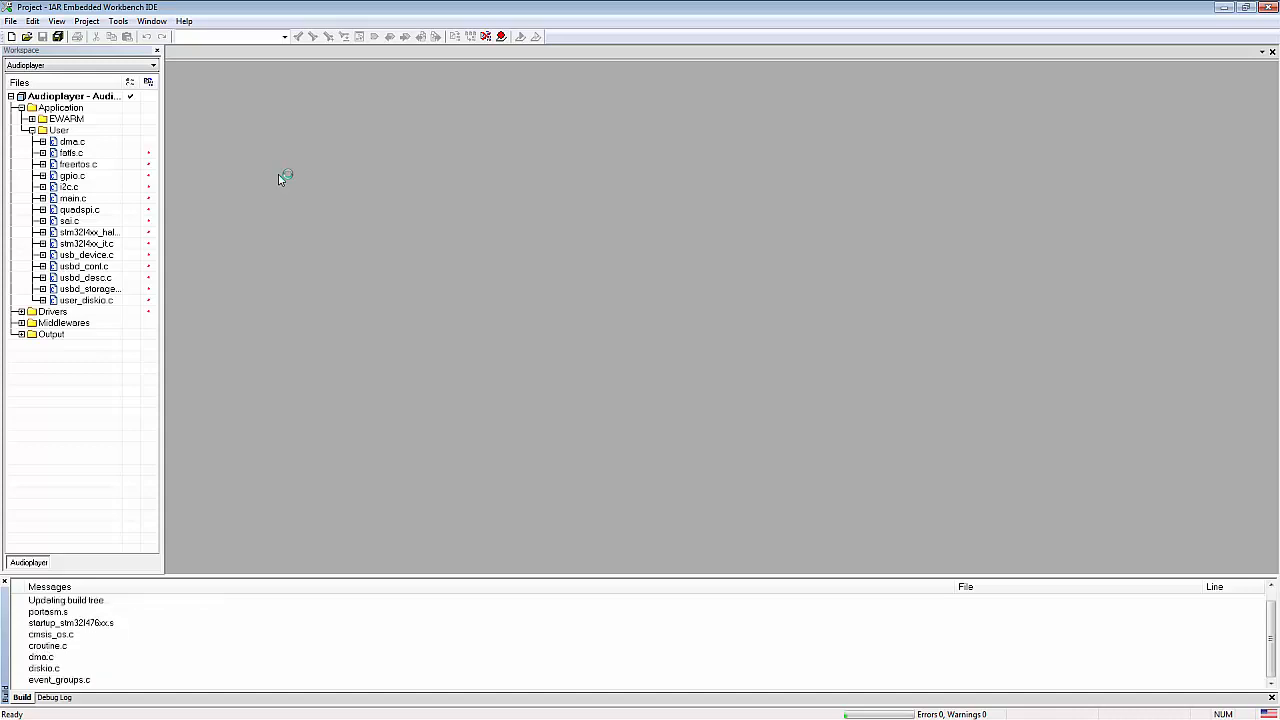
# Scroll the Build messages to confirm 0 errors and 0 warnings for Audioplayer
pyautogui.scroll(-3)
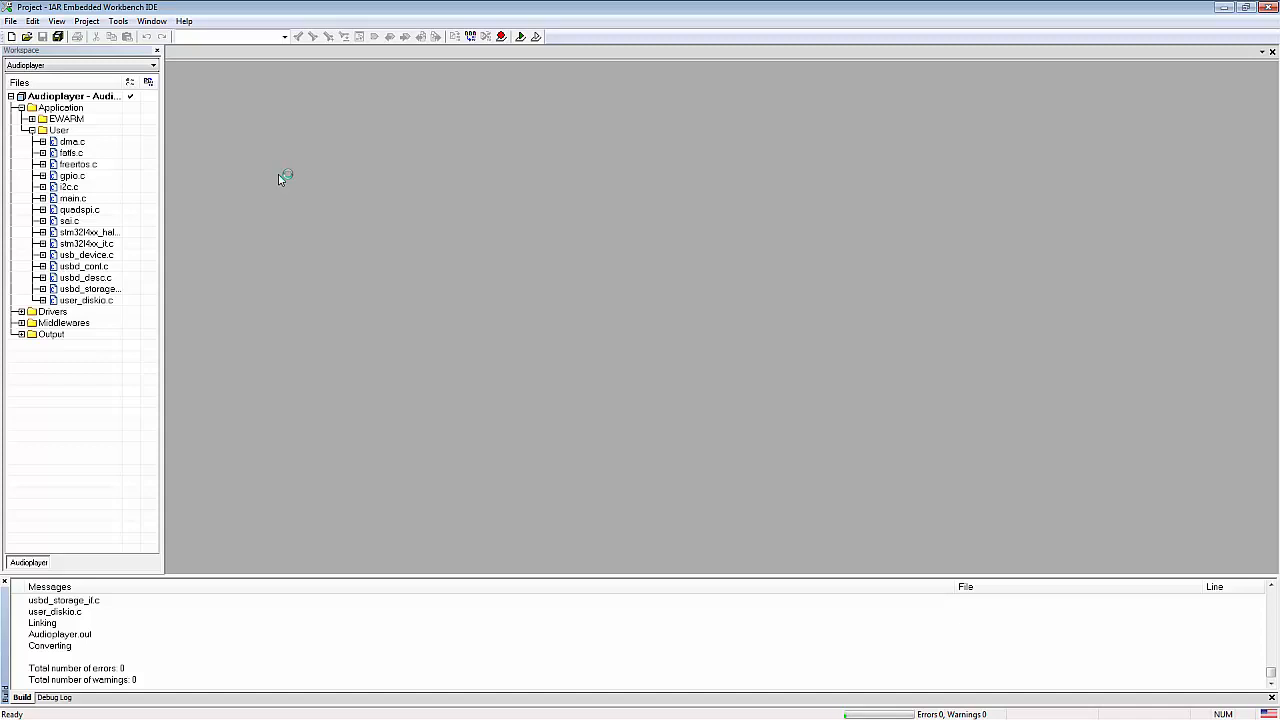
# Download the active Audioplayer application to the target board from the Project menu
pyautogui.click(86, 21)
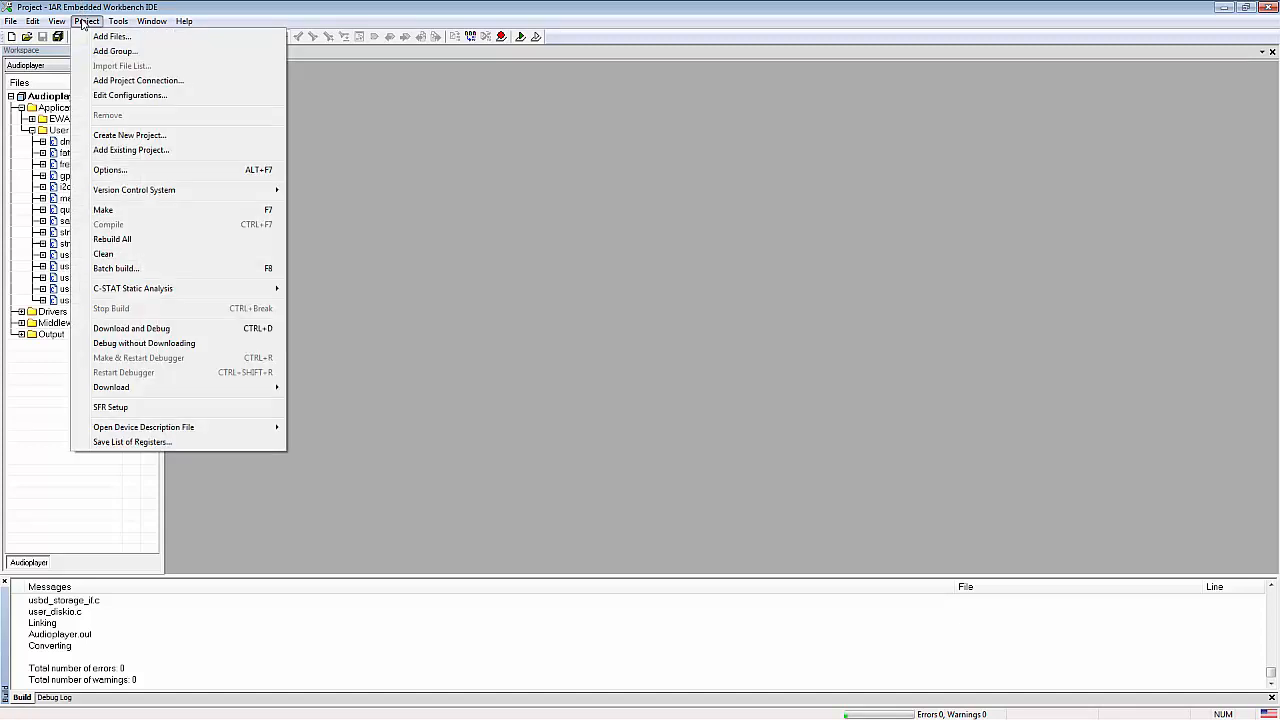
pyautogui.moveTo(111, 387)
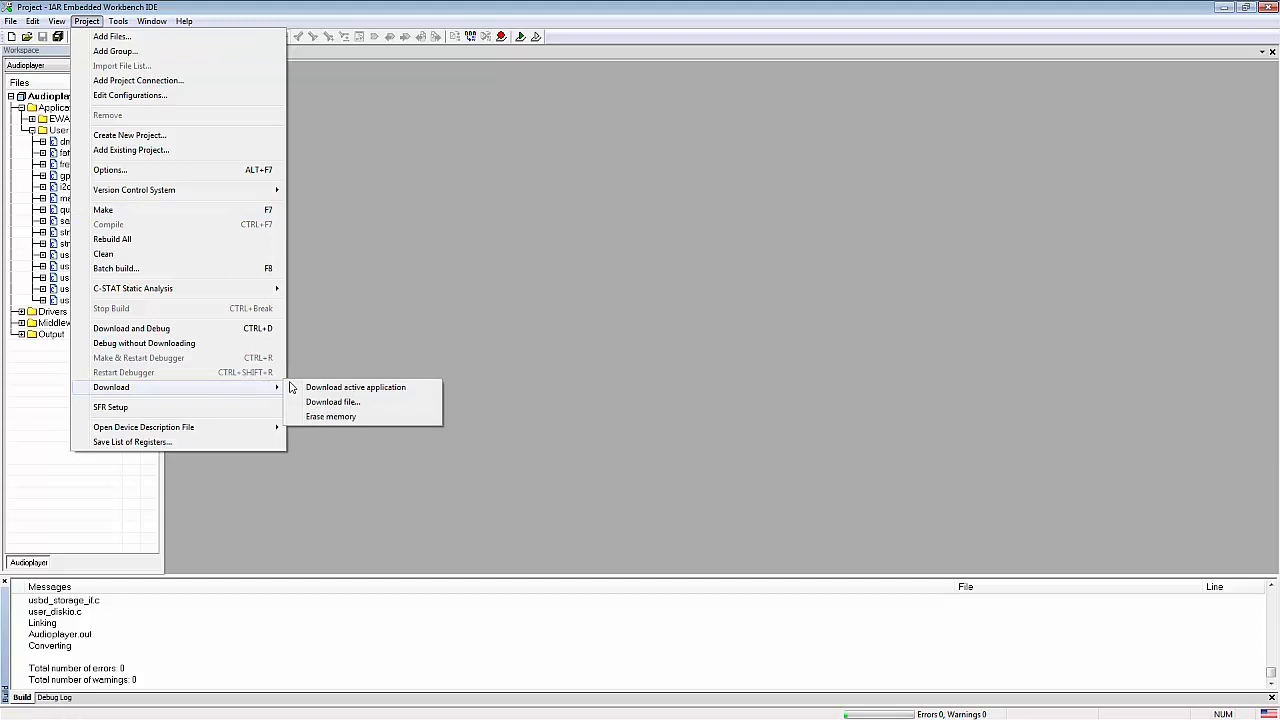
pyautogui.moveTo(355, 387)
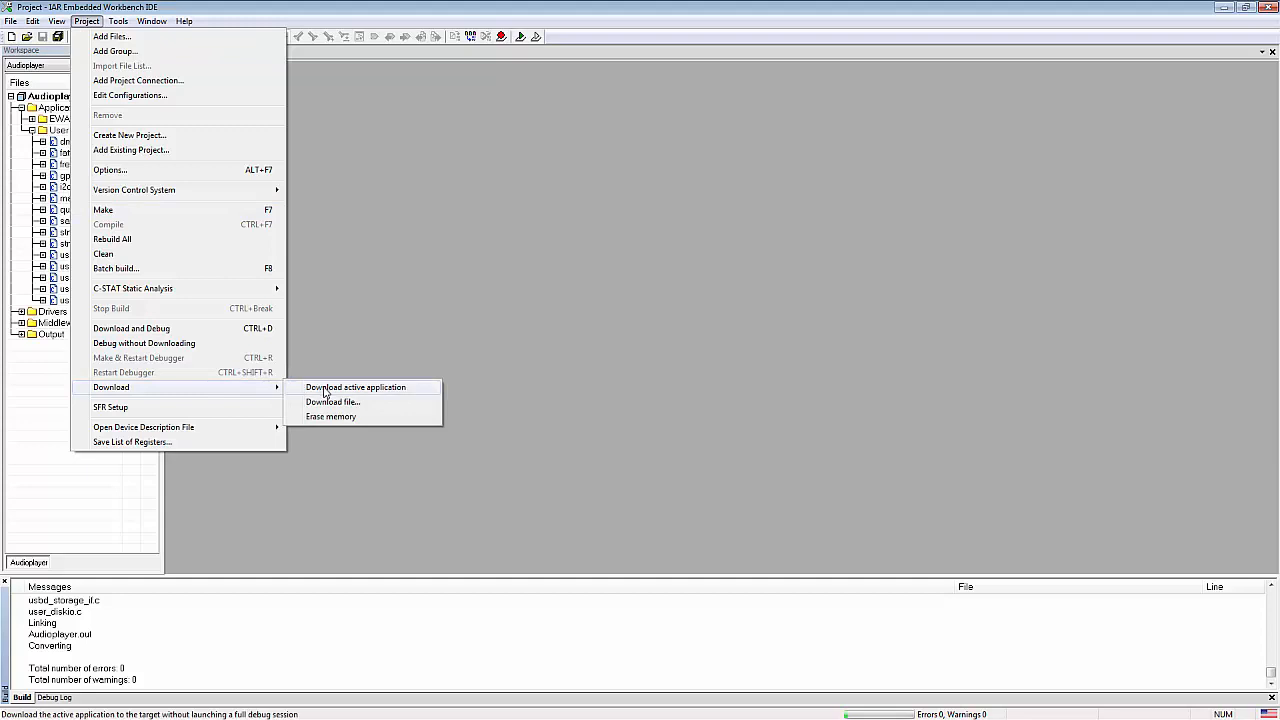
pyautogui.click(356, 387)
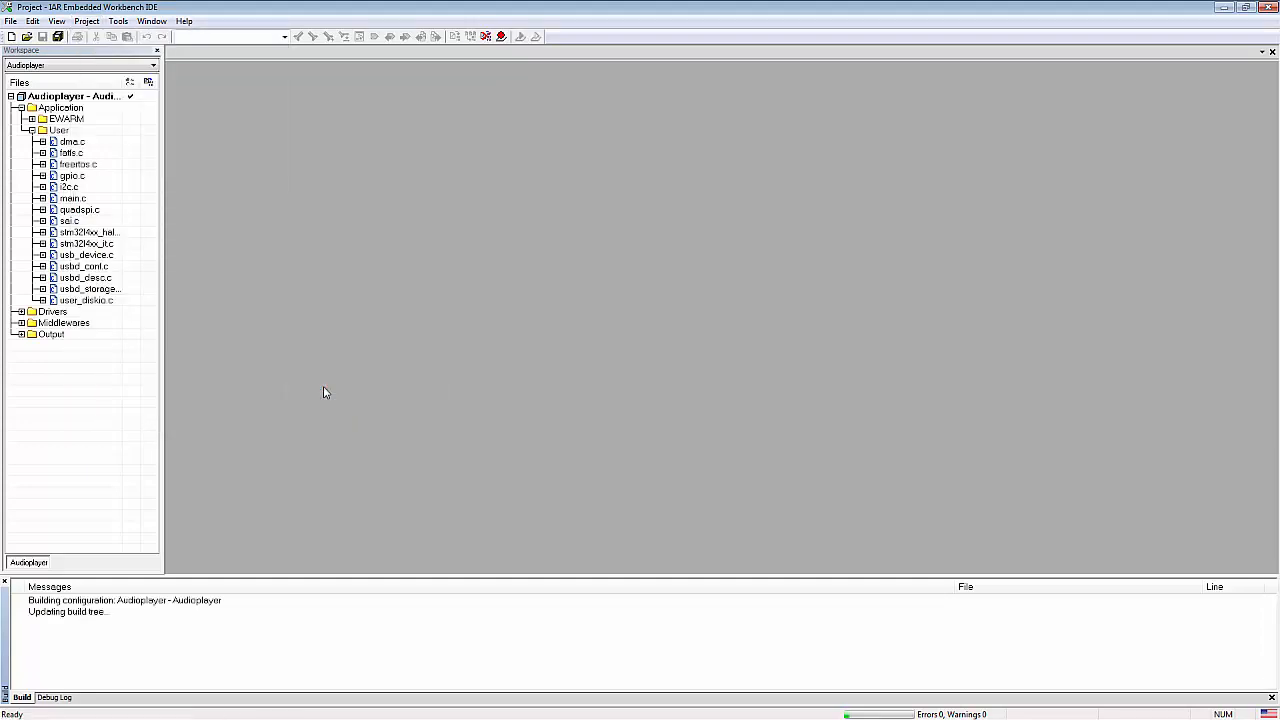
pyautogui.click(501, 36)
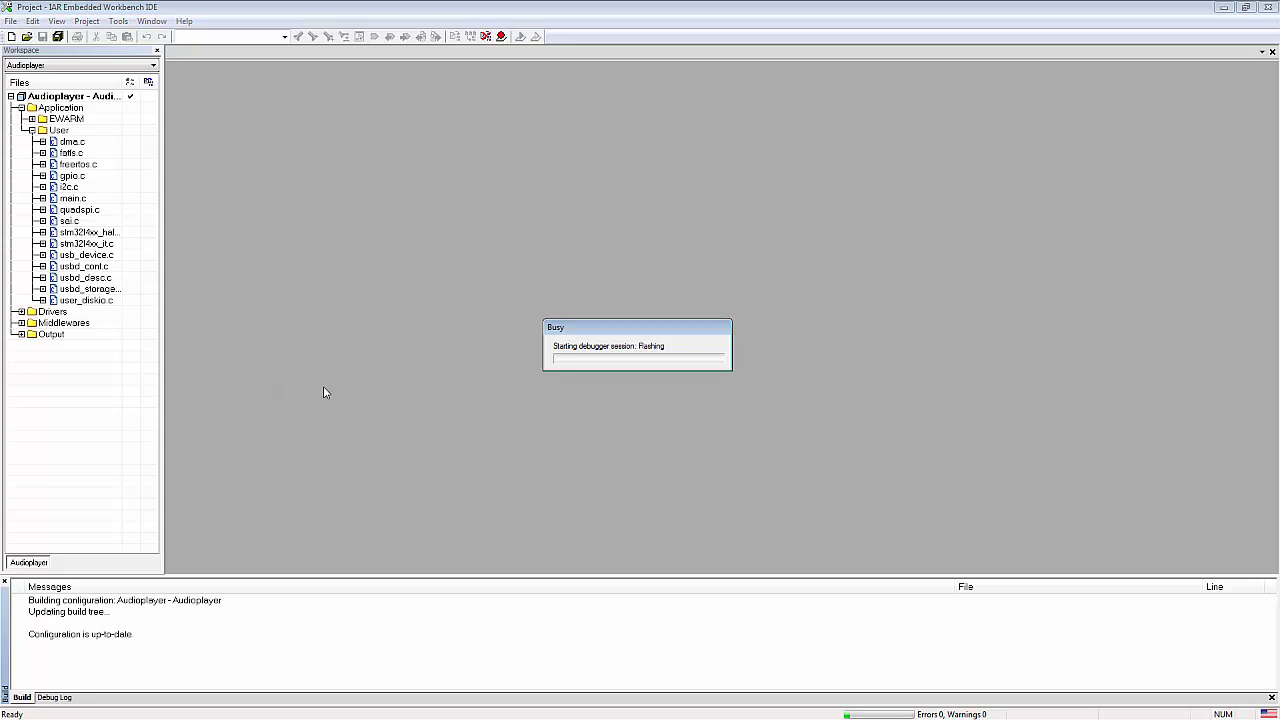